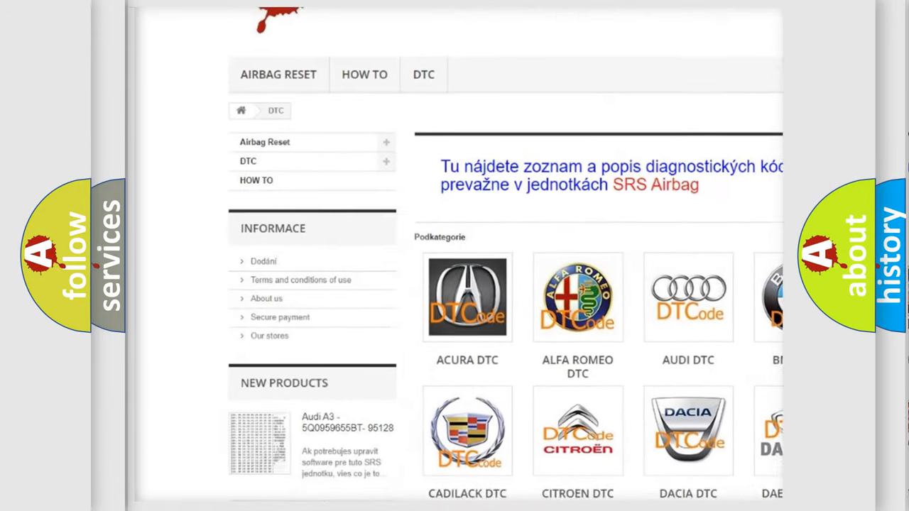
pyautogui.scroll(-3)
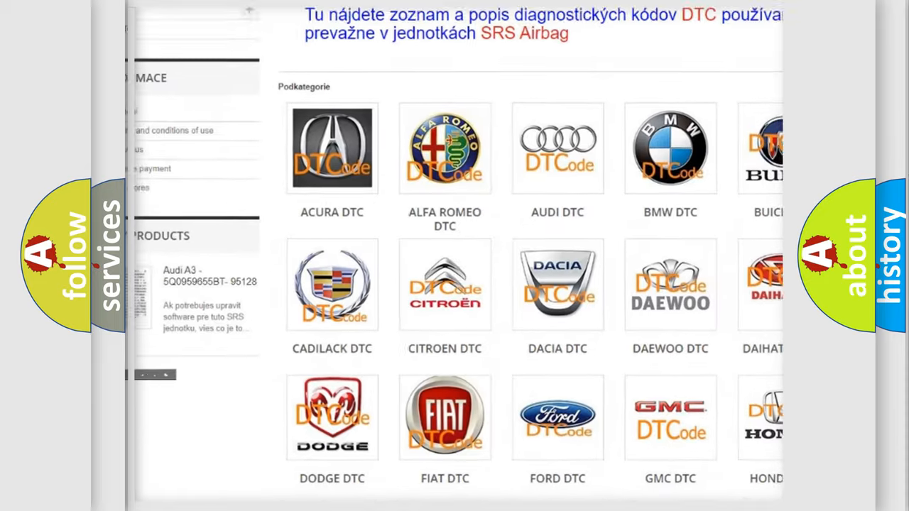
pyautogui.scroll(-3)
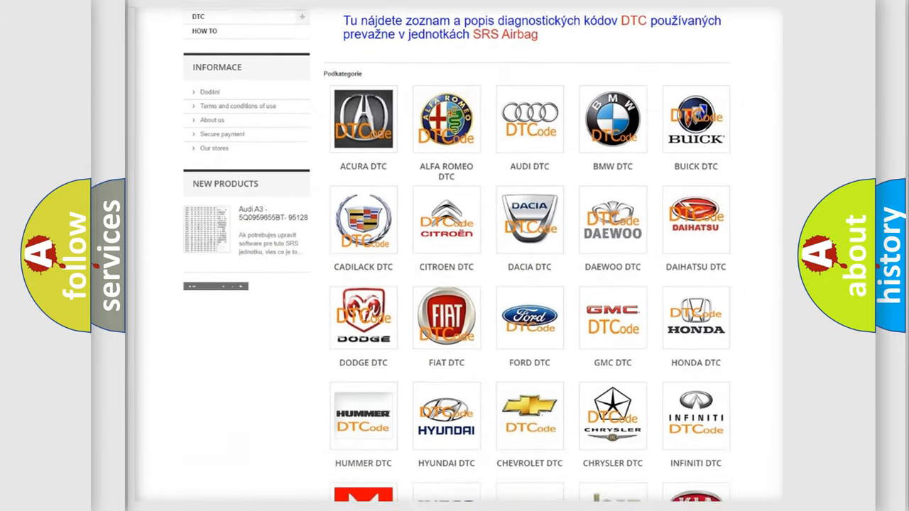
pyautogui.scroll(-3)
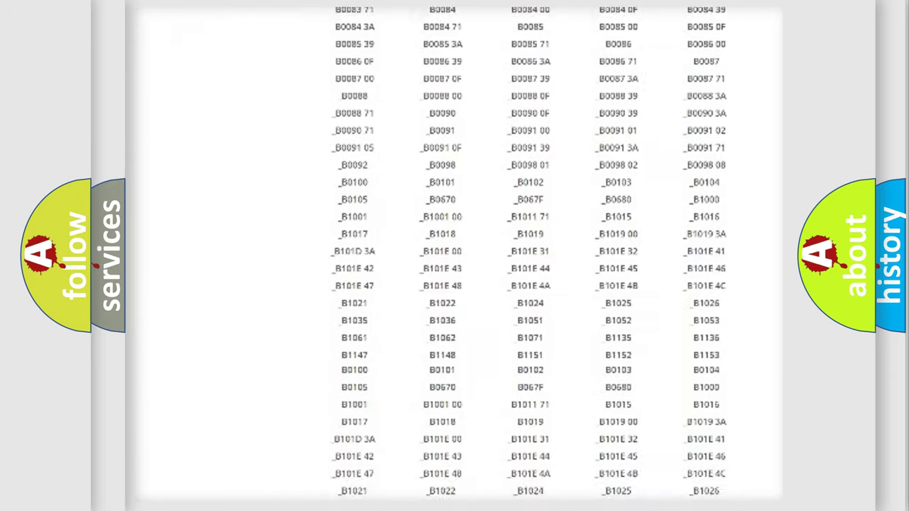
pyautogui.scroll(3)
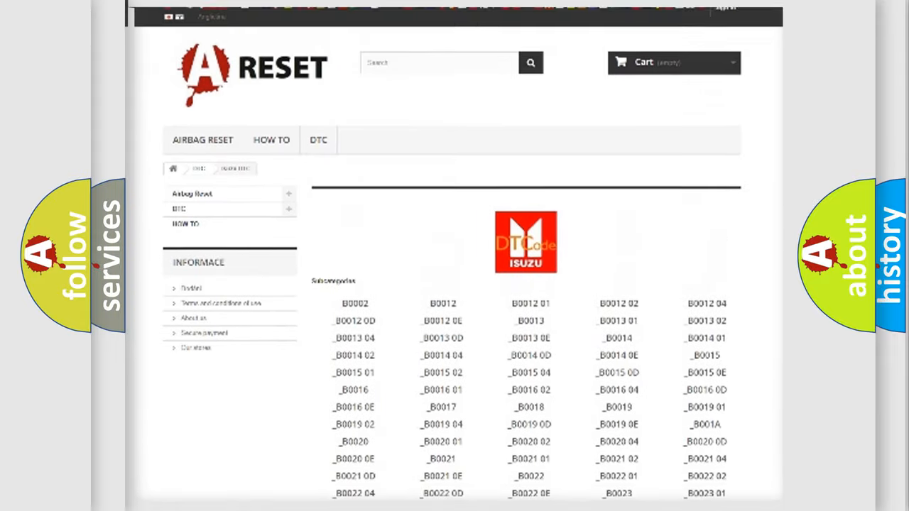